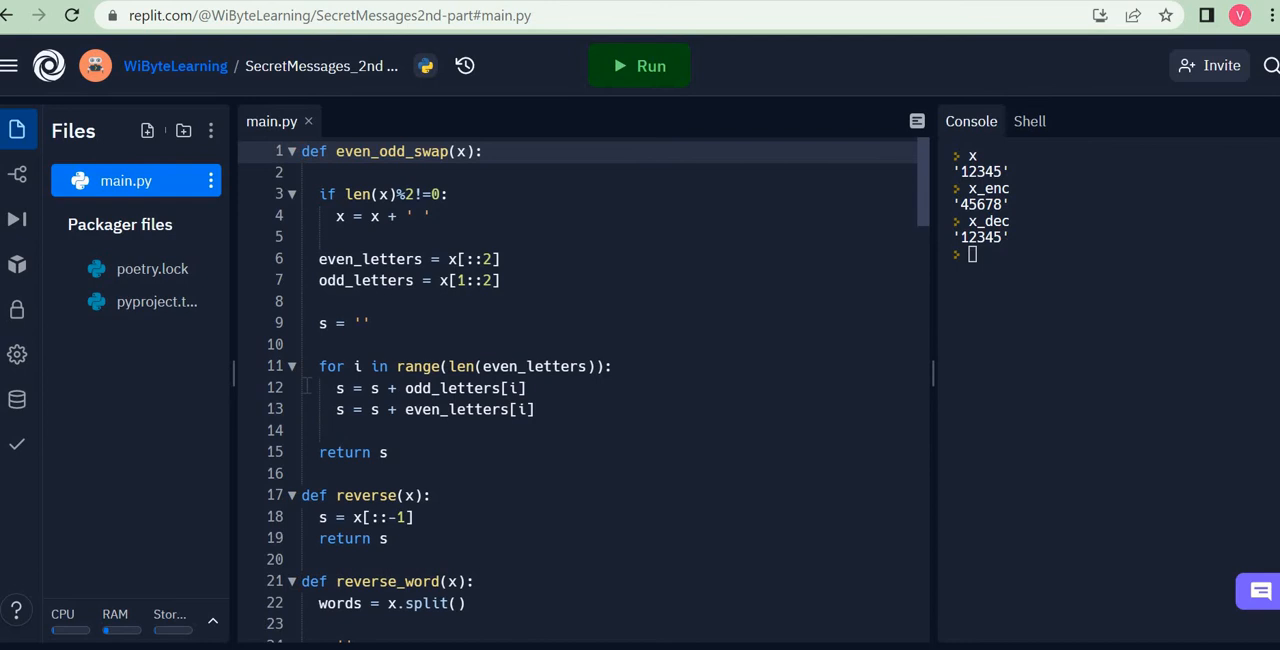
# Add 'import random' as the first line of main.py.
pyautogui.write('impor')
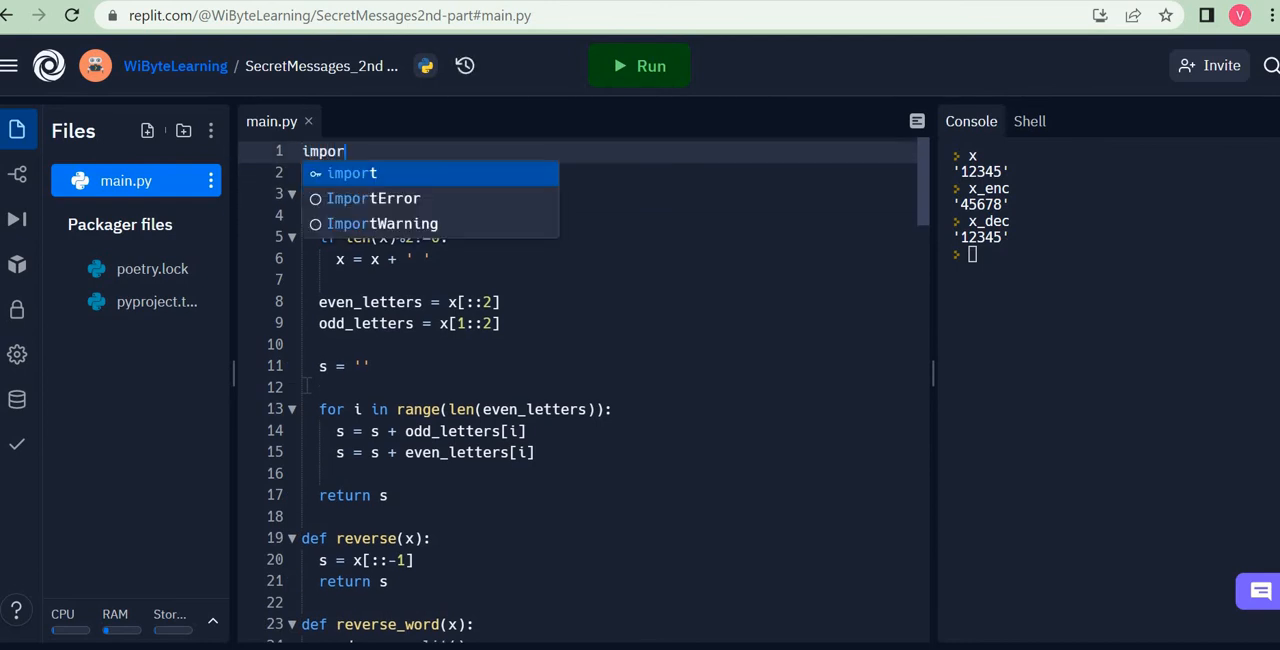
pyautogui.write('random')
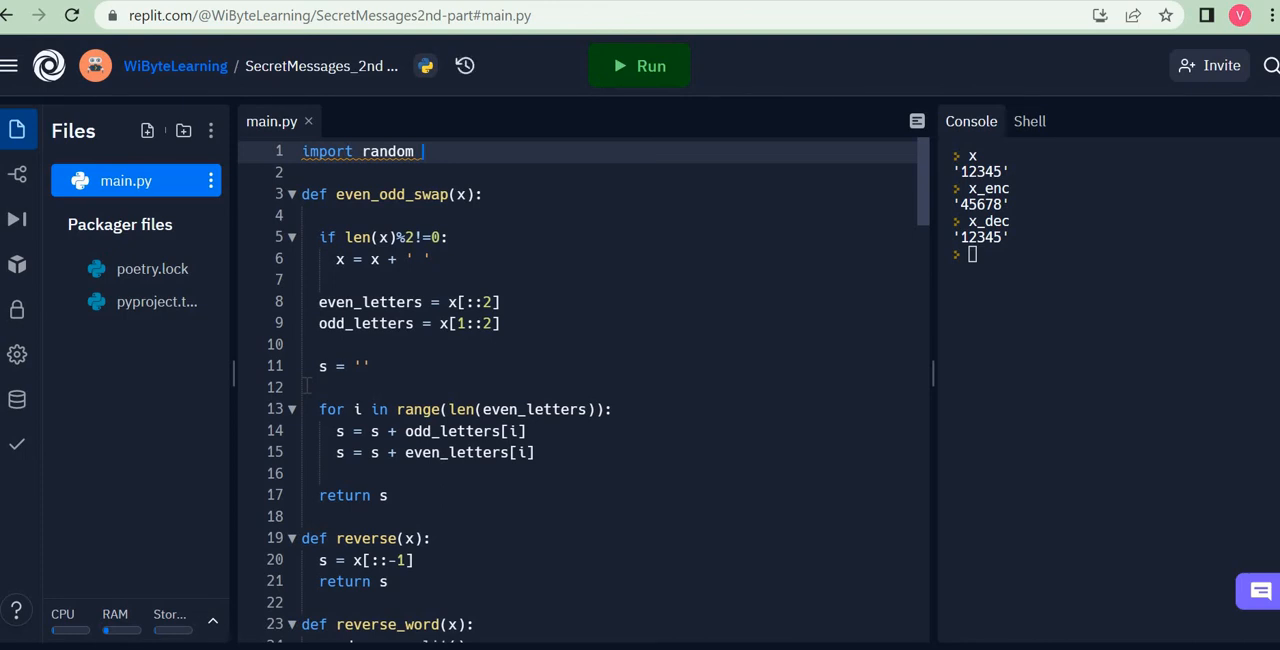
pyautogui.scroll(-3)
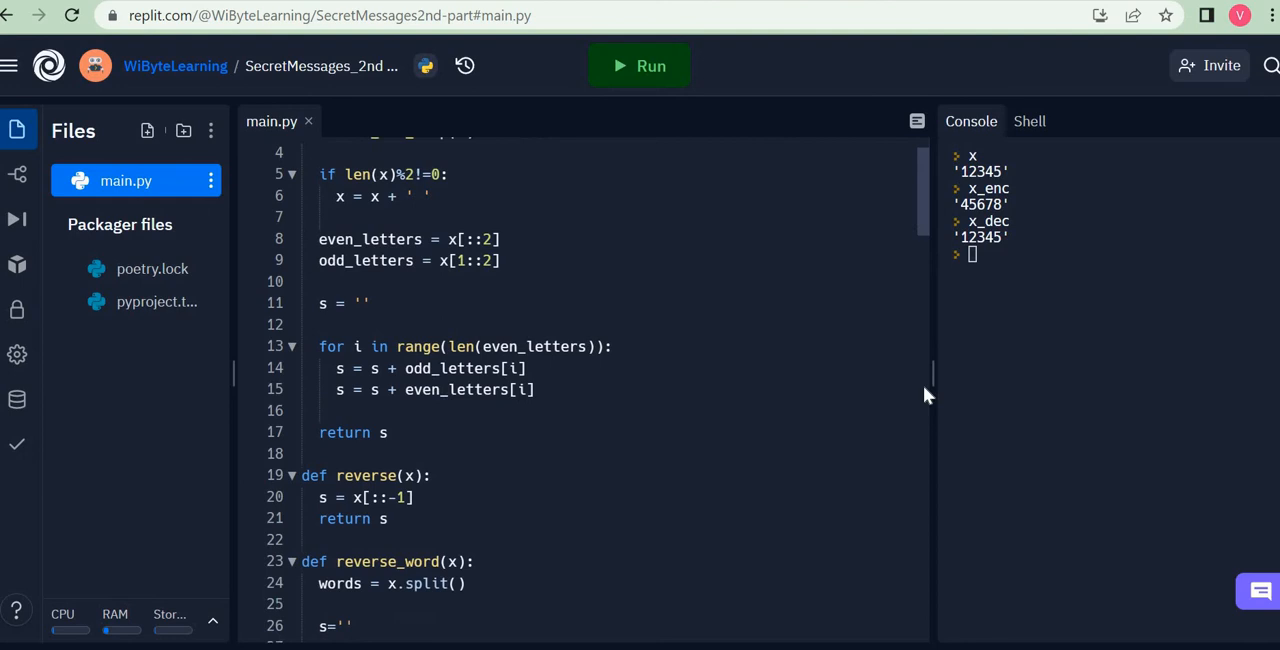
# Write 'n = random.randint(0, 25)' at the end of main.py below the caesar_cipher calls.
pyautogui.scroll(-3)
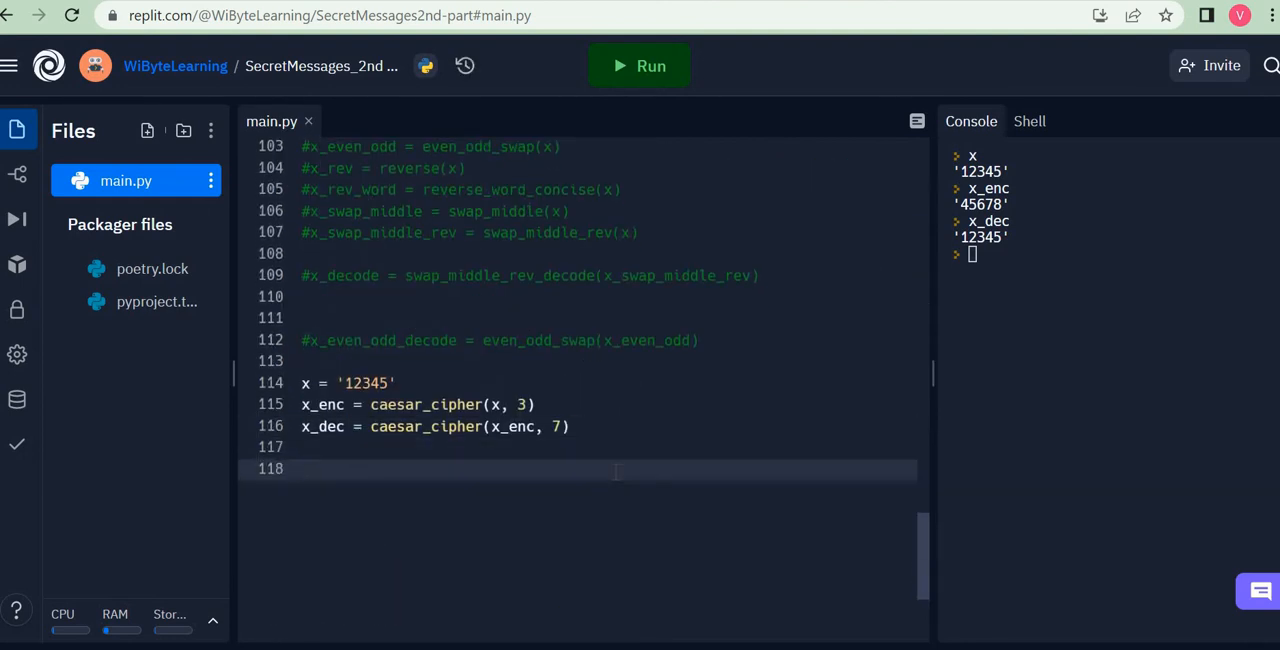
pyautogui.write('n')
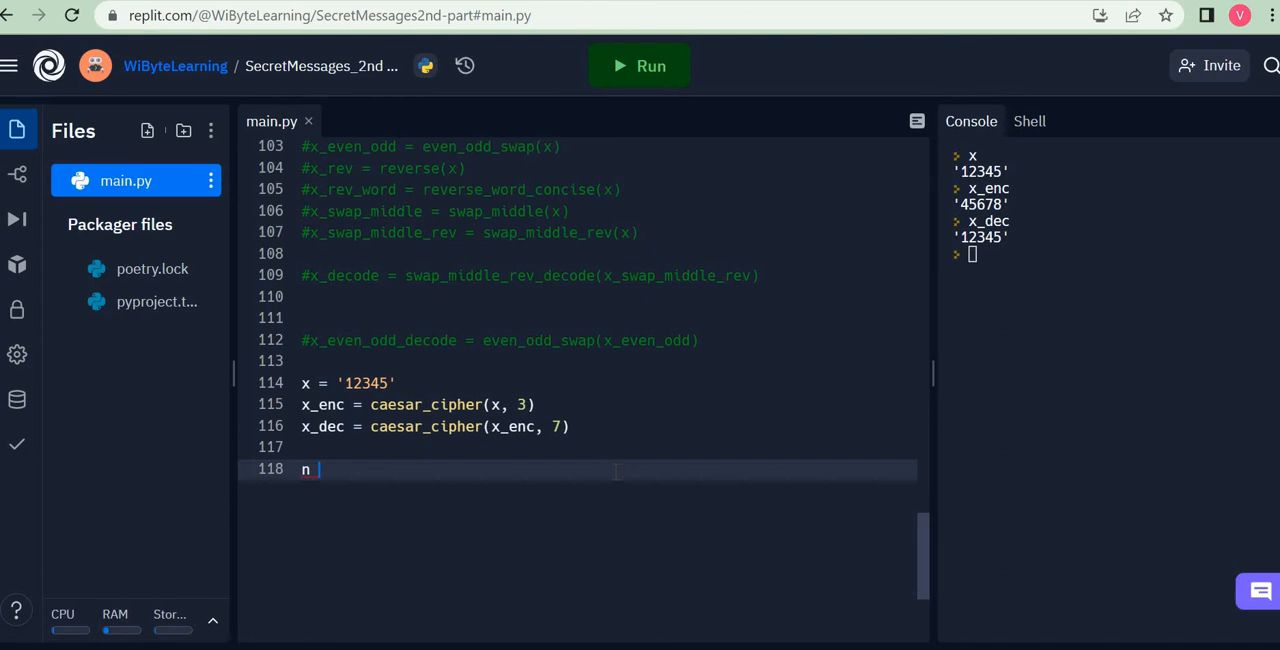
pyautogui.write('=')
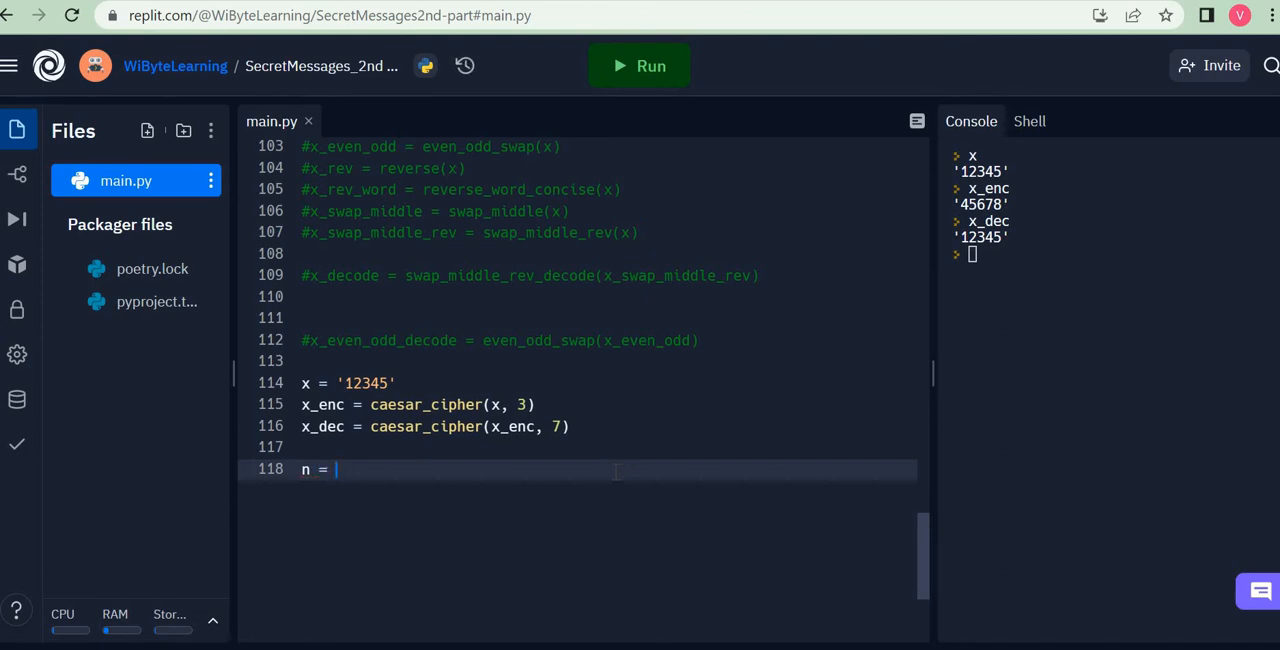
pyautogui.write('random.')
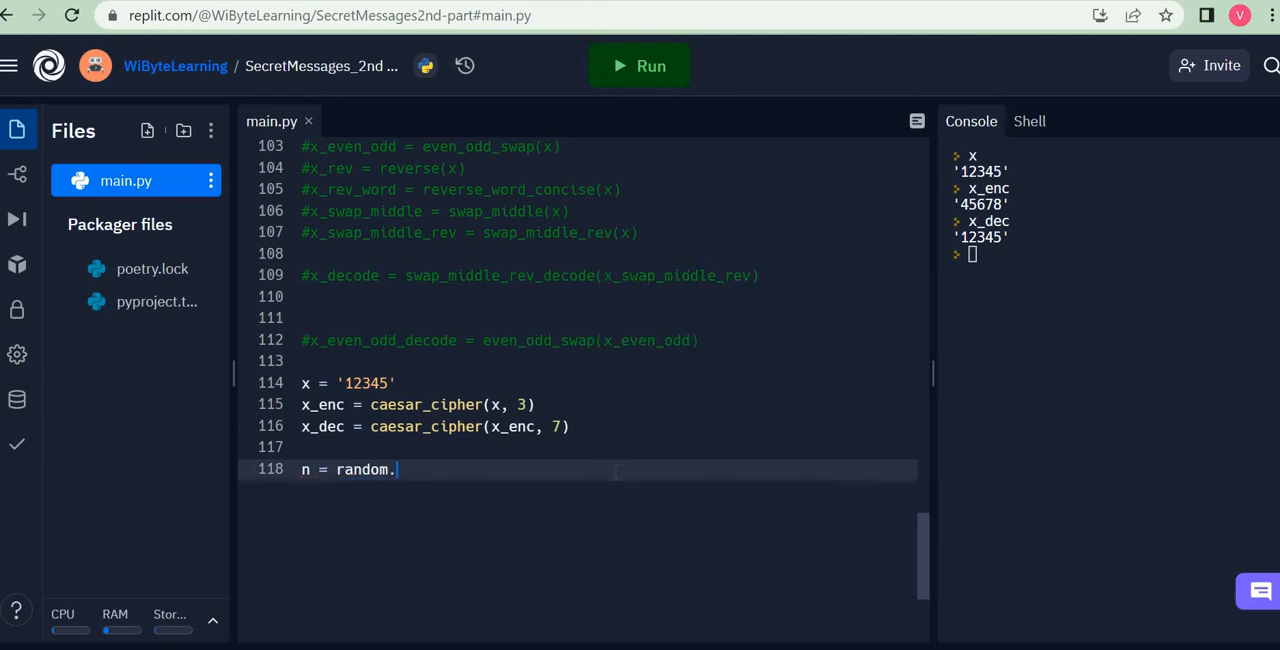
pyautogui.write('randing')
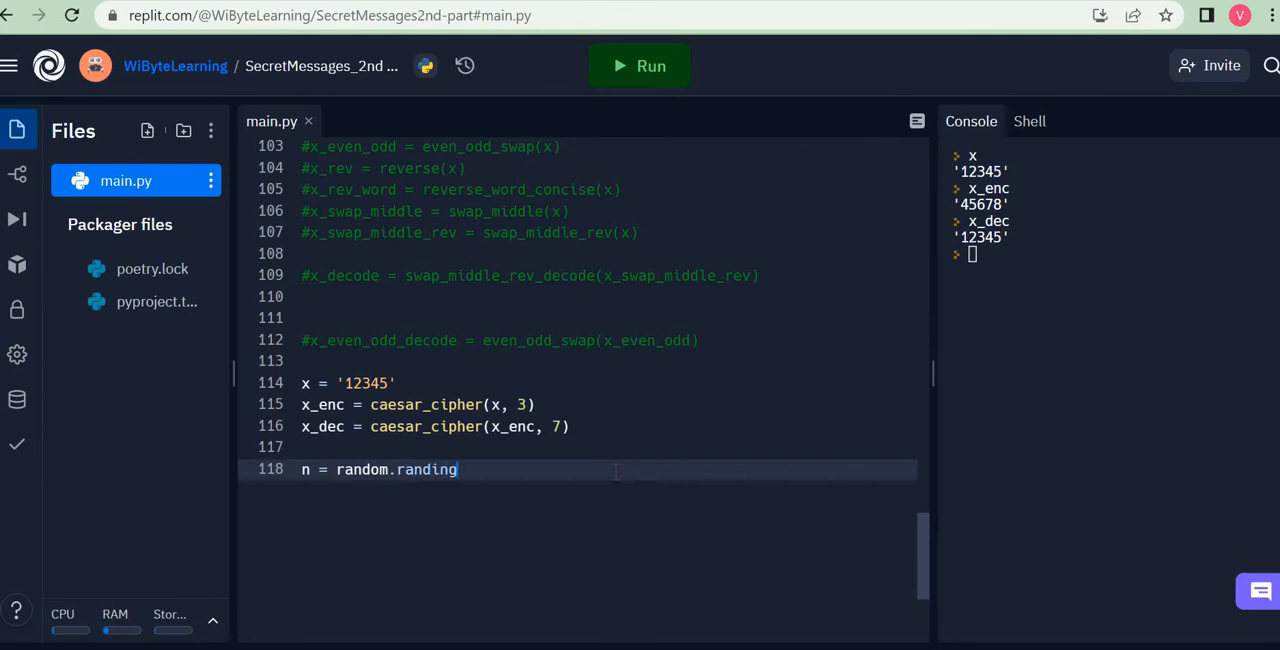
pyautogui.write('randint()')
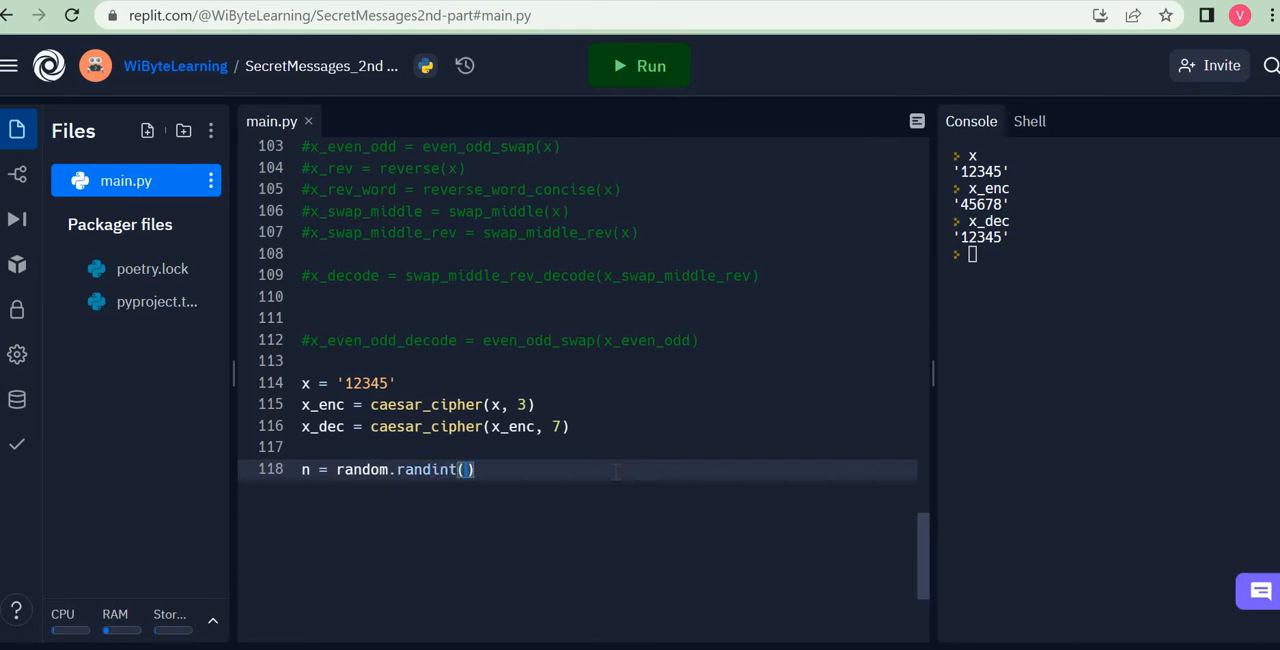
pyautogui.write('0, 2')
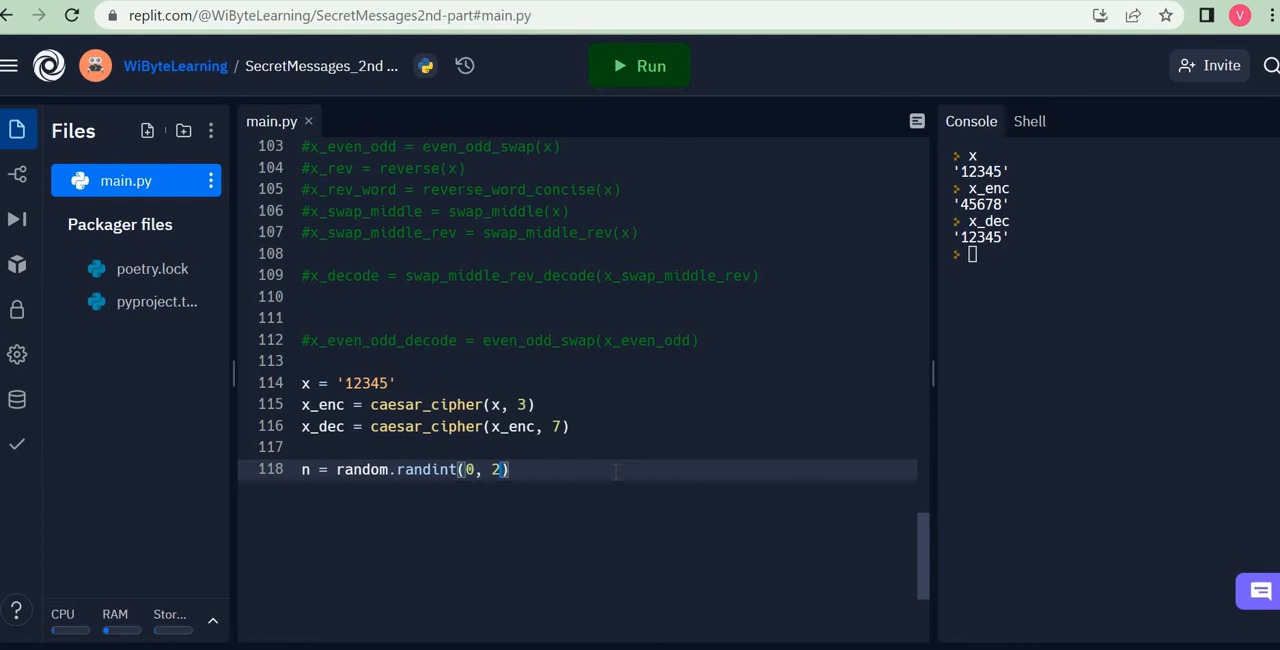
pyautogui.write('5')
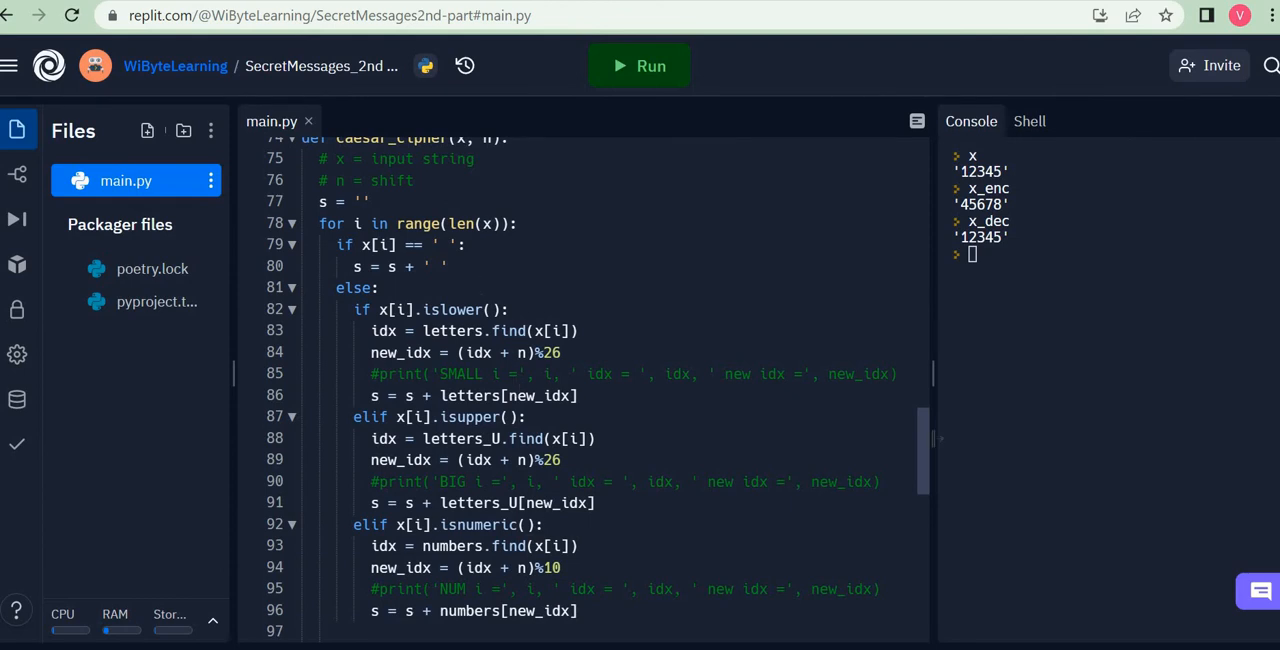
pyautogui.scroll(-3)
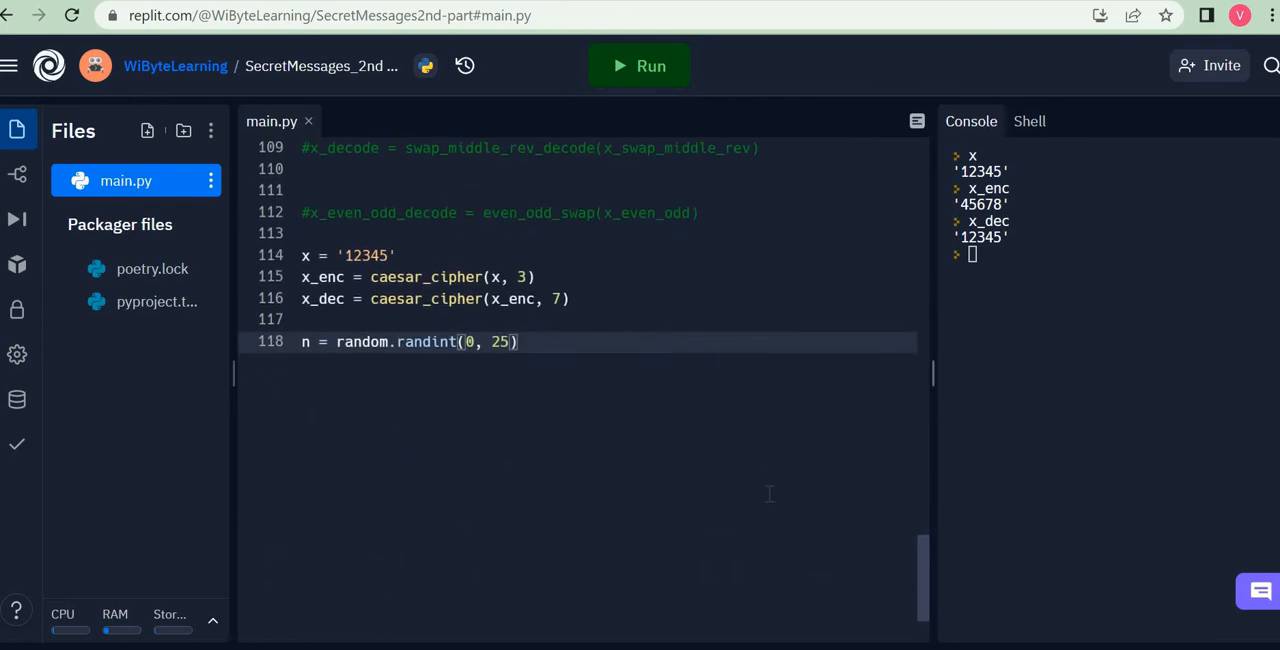
pyautogui.moveTo(652, 66)
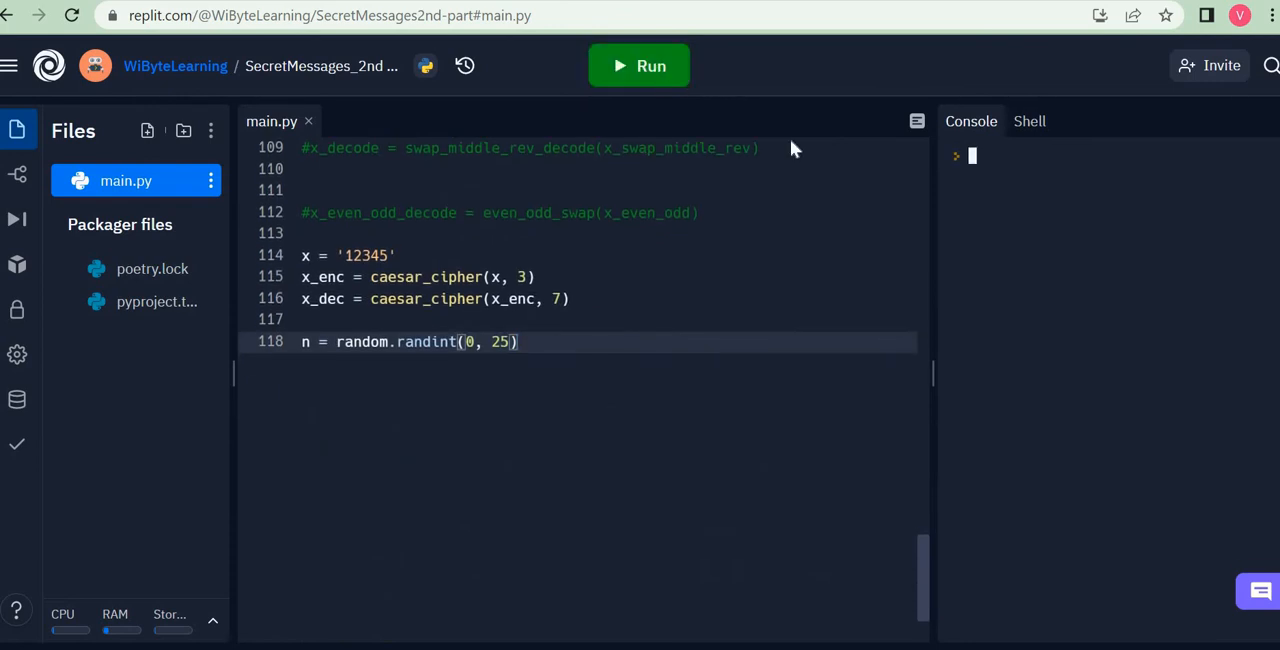
# Add 'print(n)' on the line after the randint assignment.
pyautogui.press('enter')
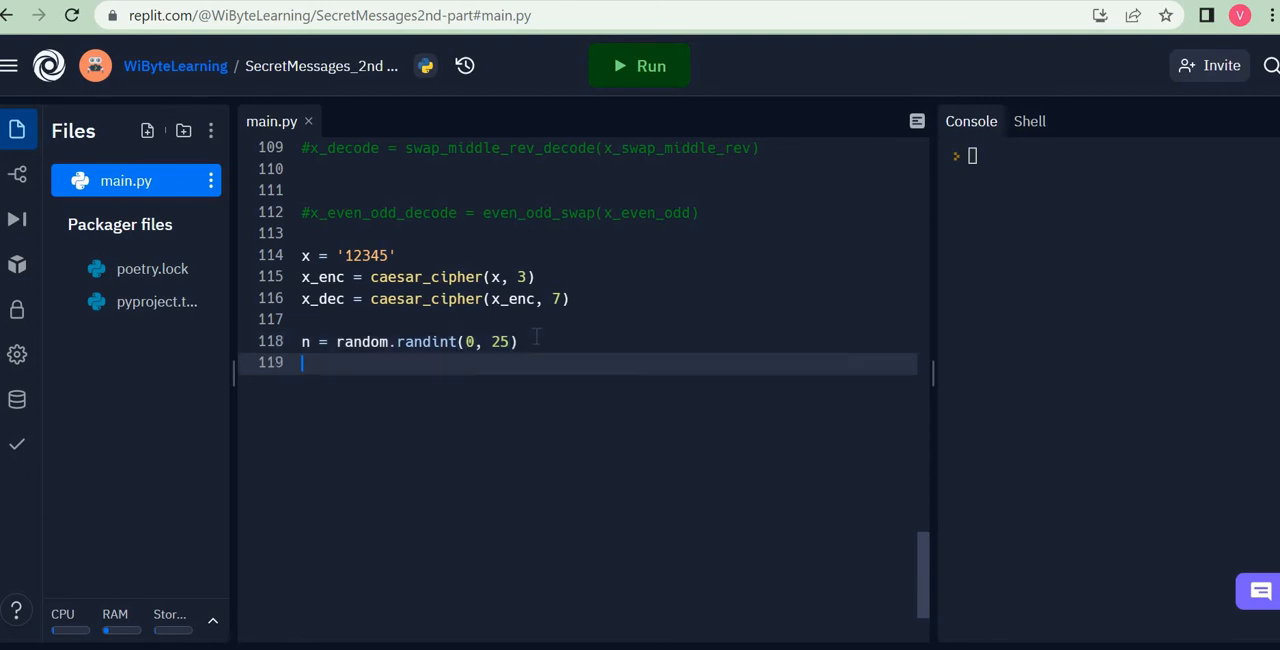
pyautogui.write('print()')
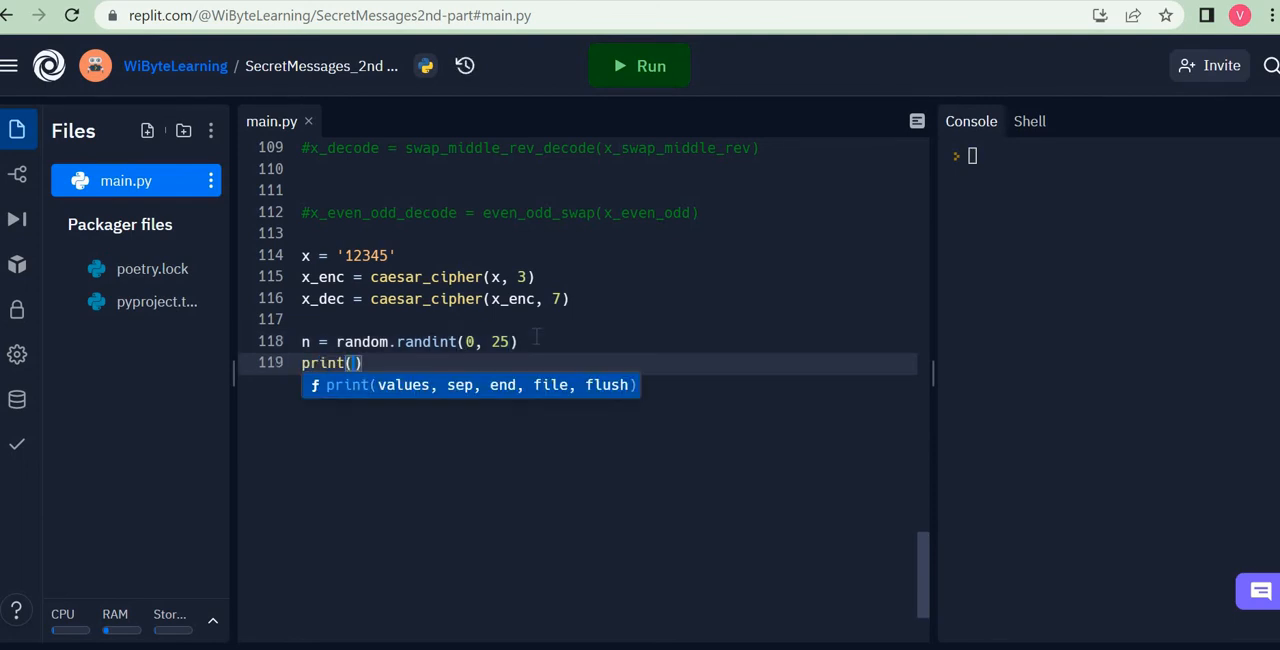
pyautogui.write('n')
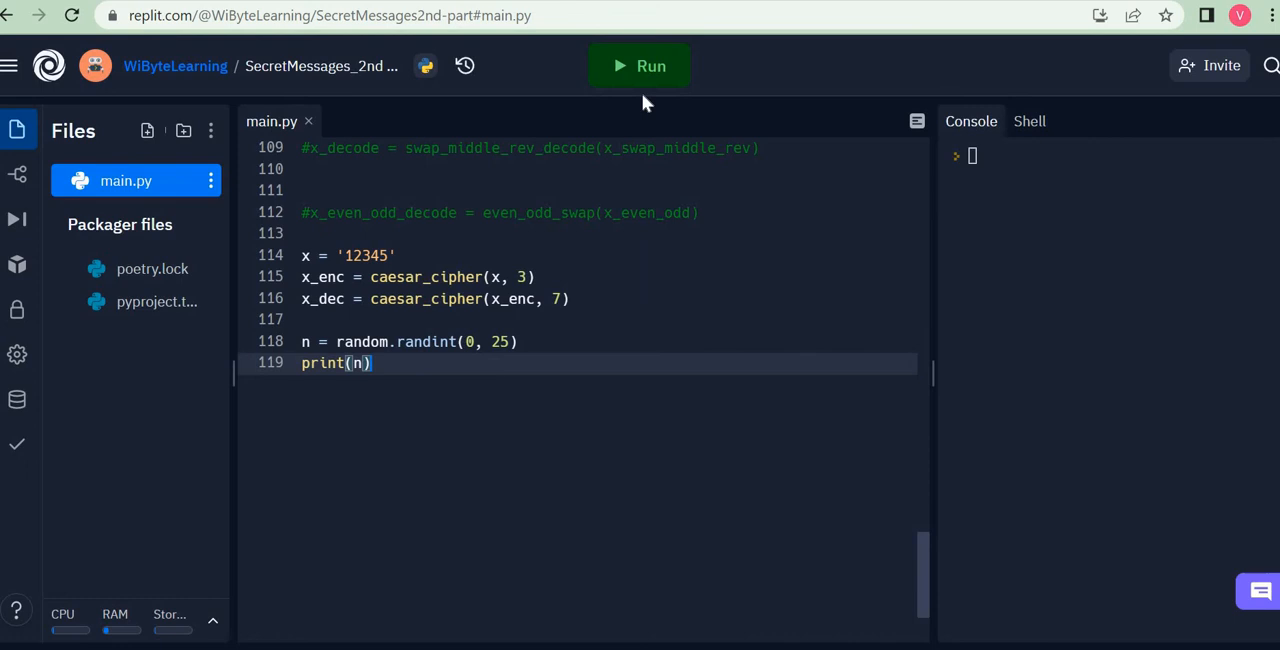
# Run the script three times to see a different random number each run.
pyautogui.click(640, 66)
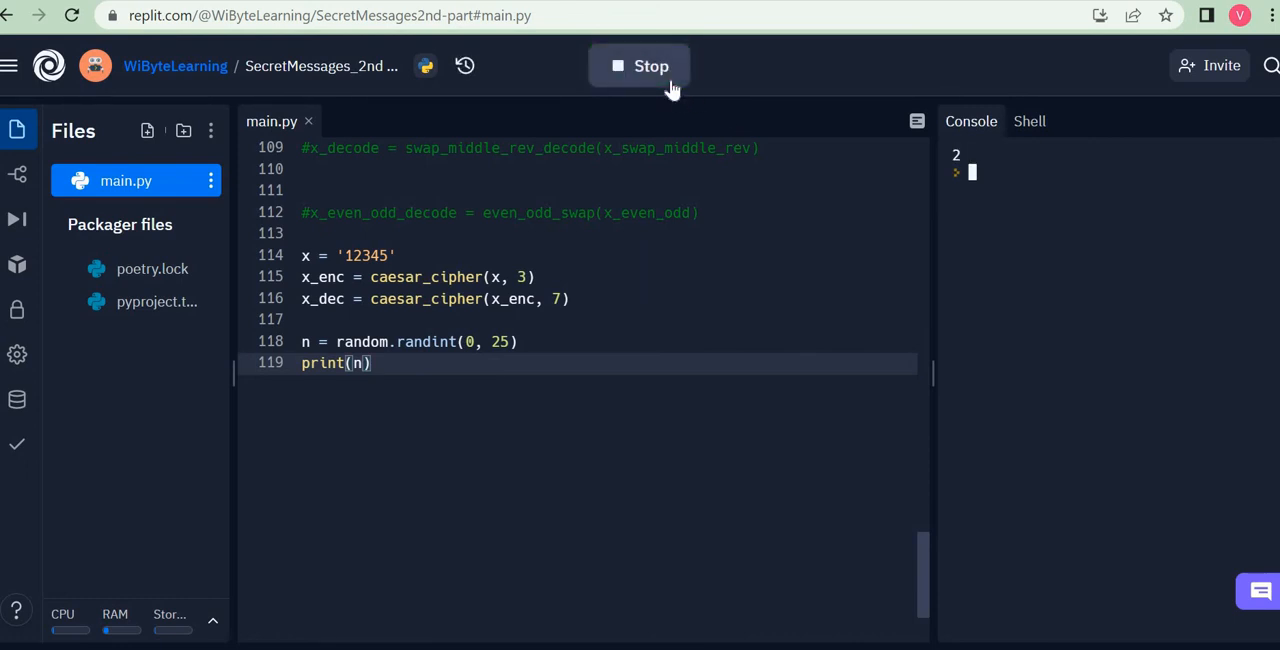
pyautogui.click(640, 66)
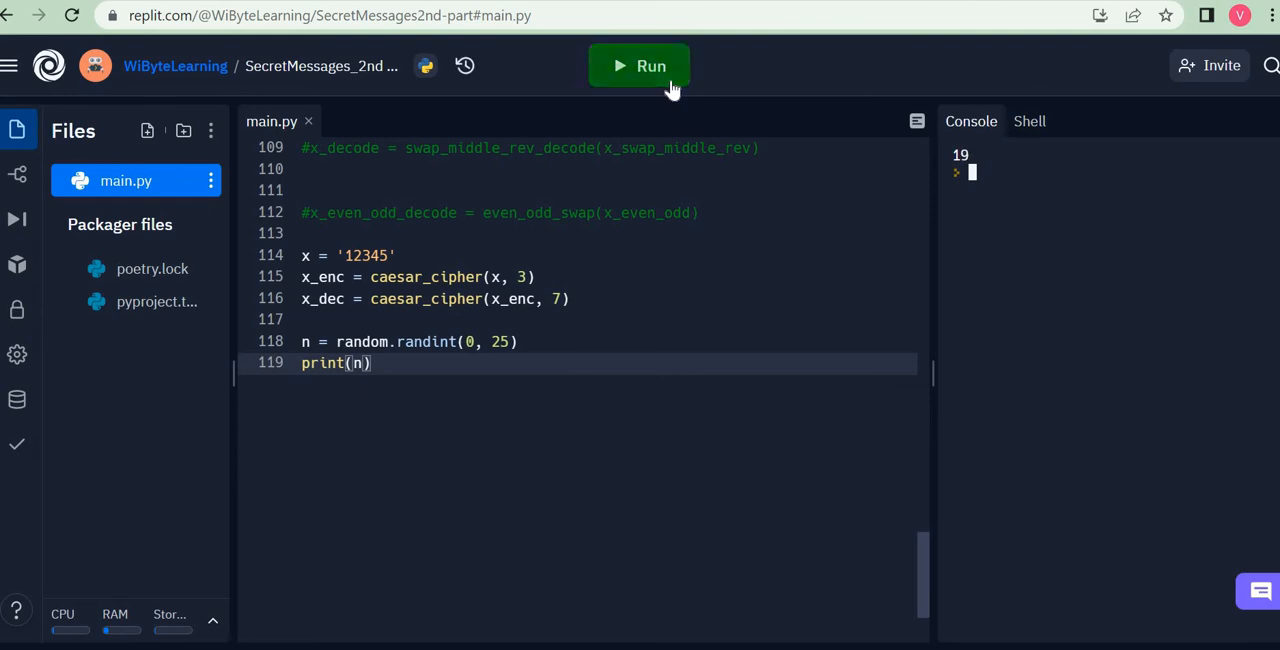
pyautogui.click(640, 66)
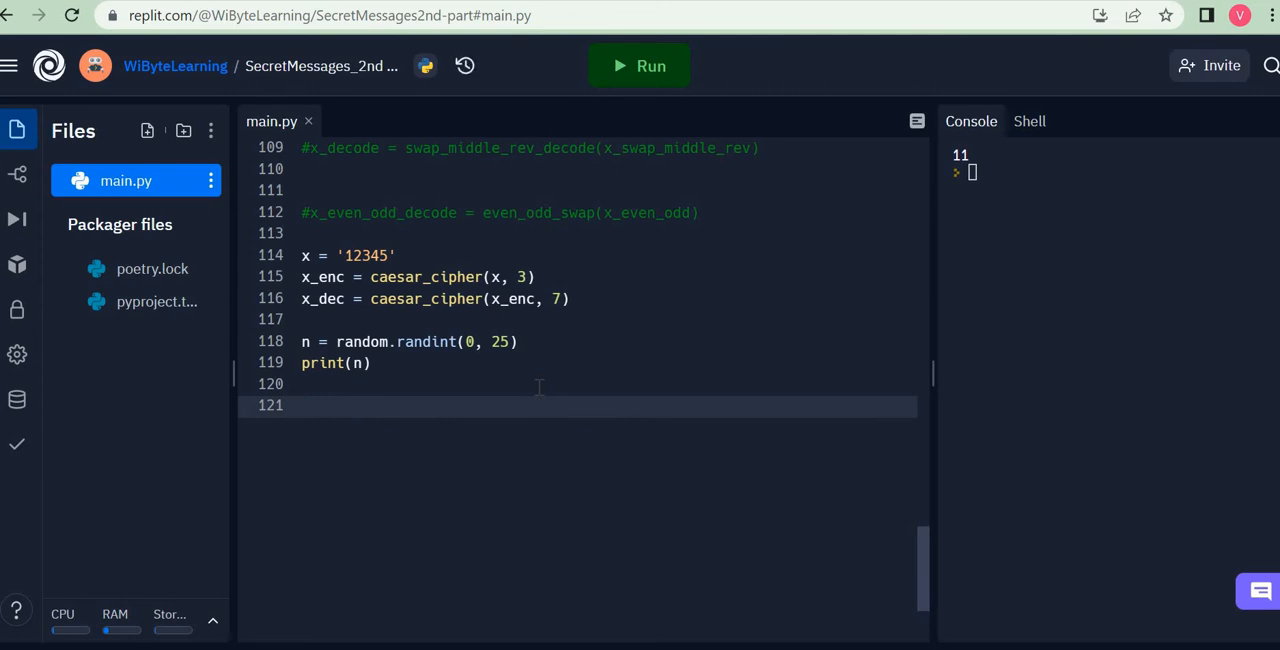
# Write 'for kk in range(20):' with 'n = random.randint(0, 25)' in its body.
pyautogui.write('for k')
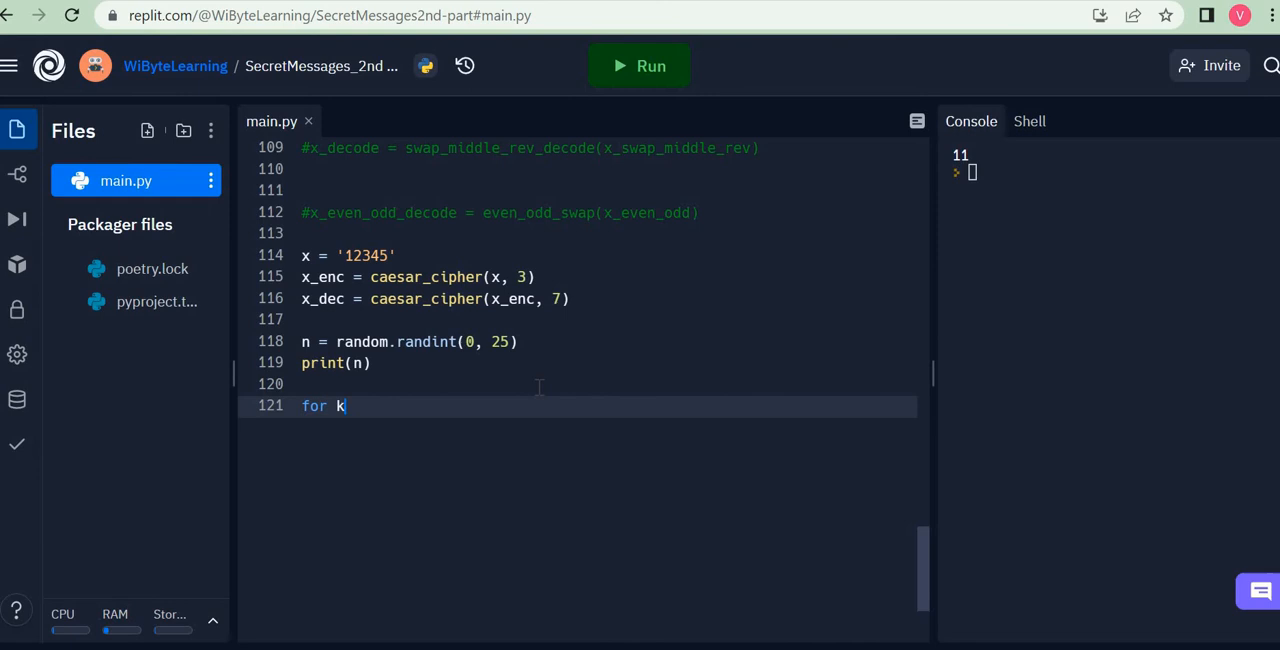
pyautogui.write('k in range(20):')
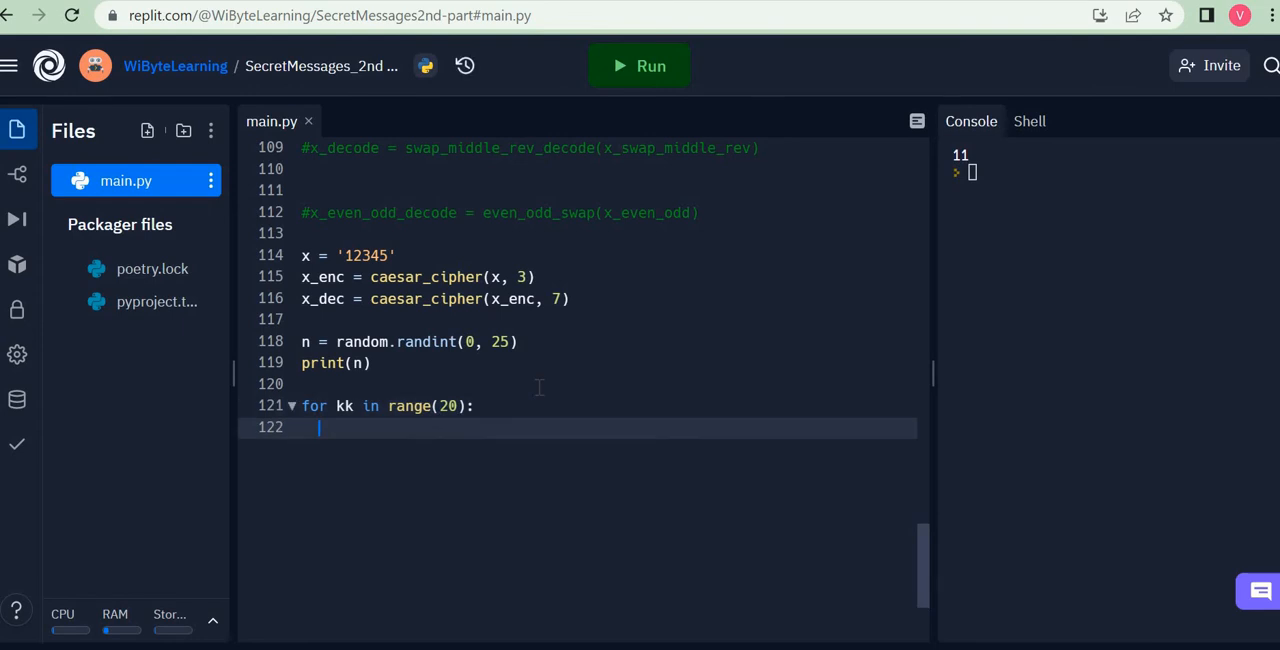
pyautogui.write('n =')
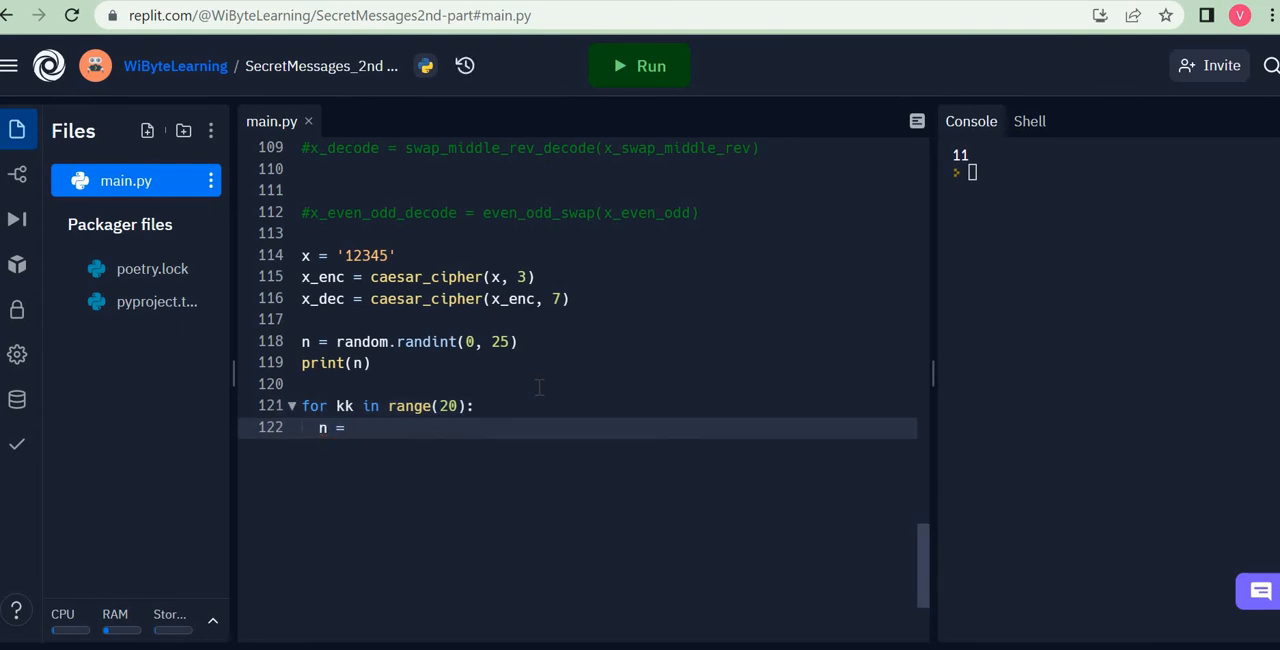
pyautogui.write('random.ra')
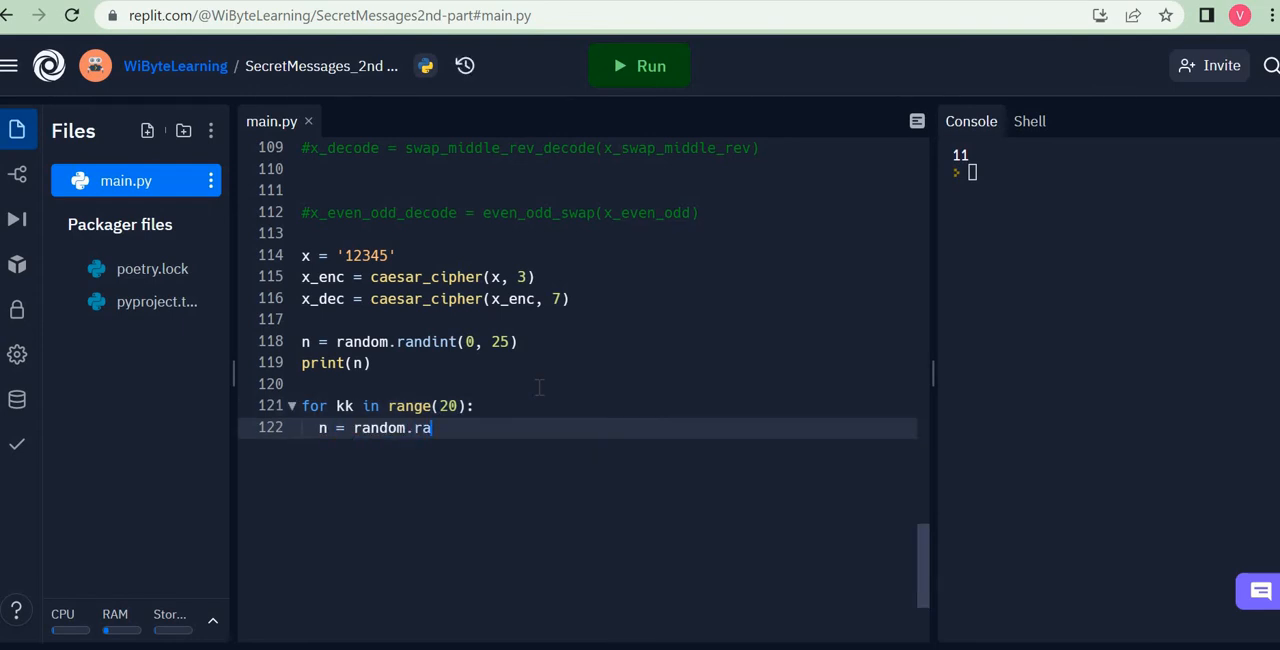
pyautogui.write('ndint()')
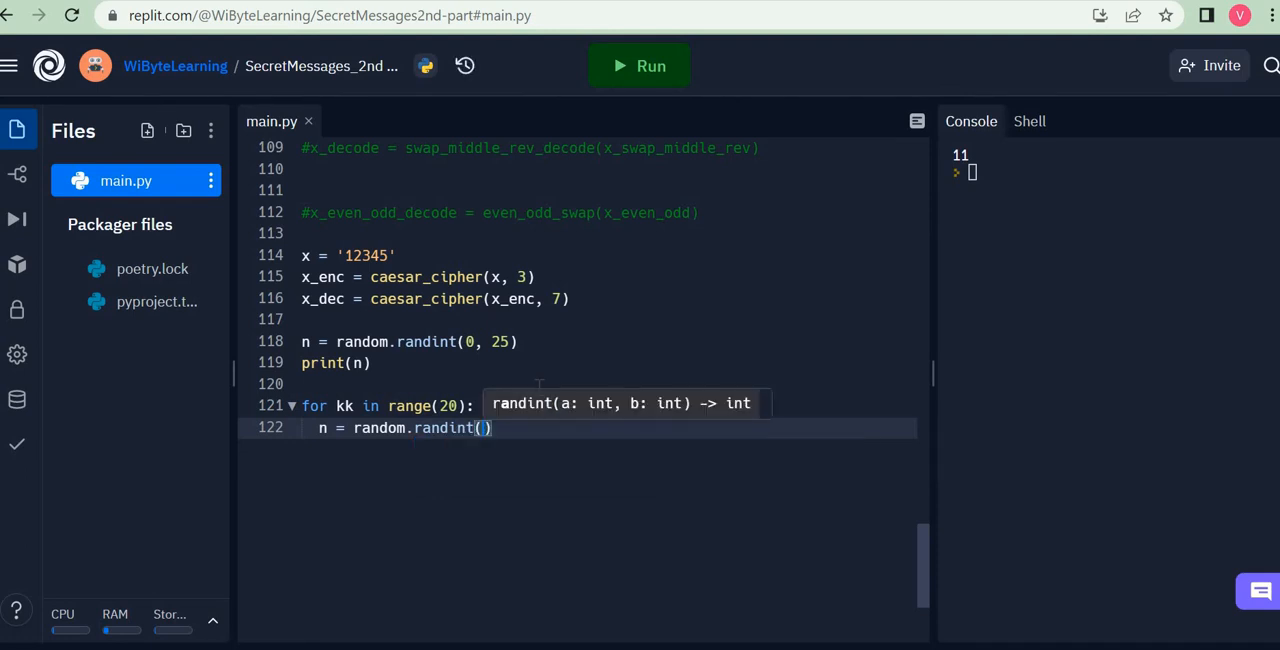
pyautogui.write('0, 25')
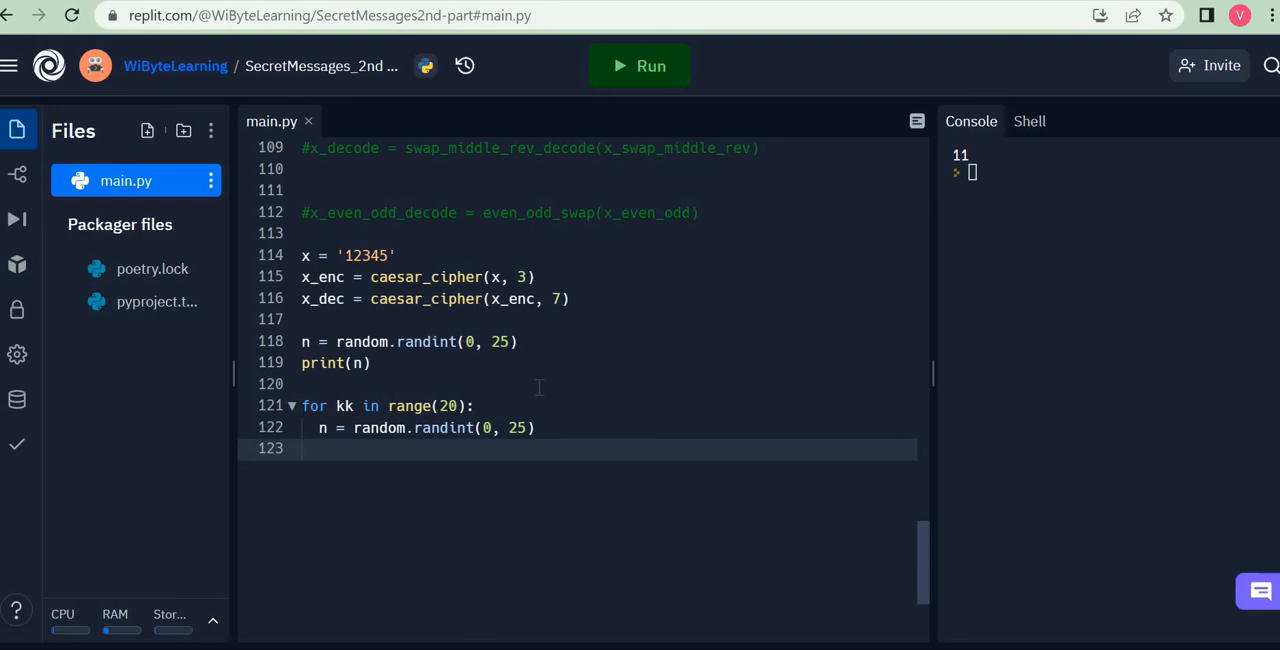
# Print n inside the loop with end=' ' so all 20 numbers share one line.
pyautogui.write('print(n,')
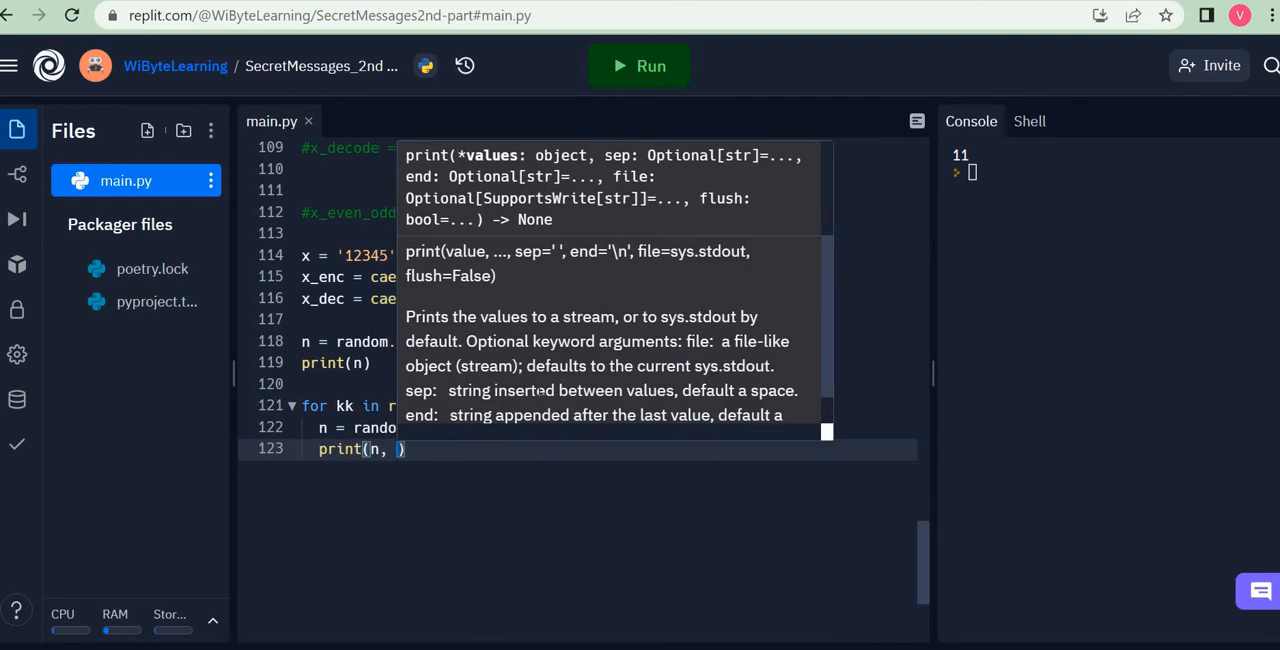
pyautogui.write("end='")
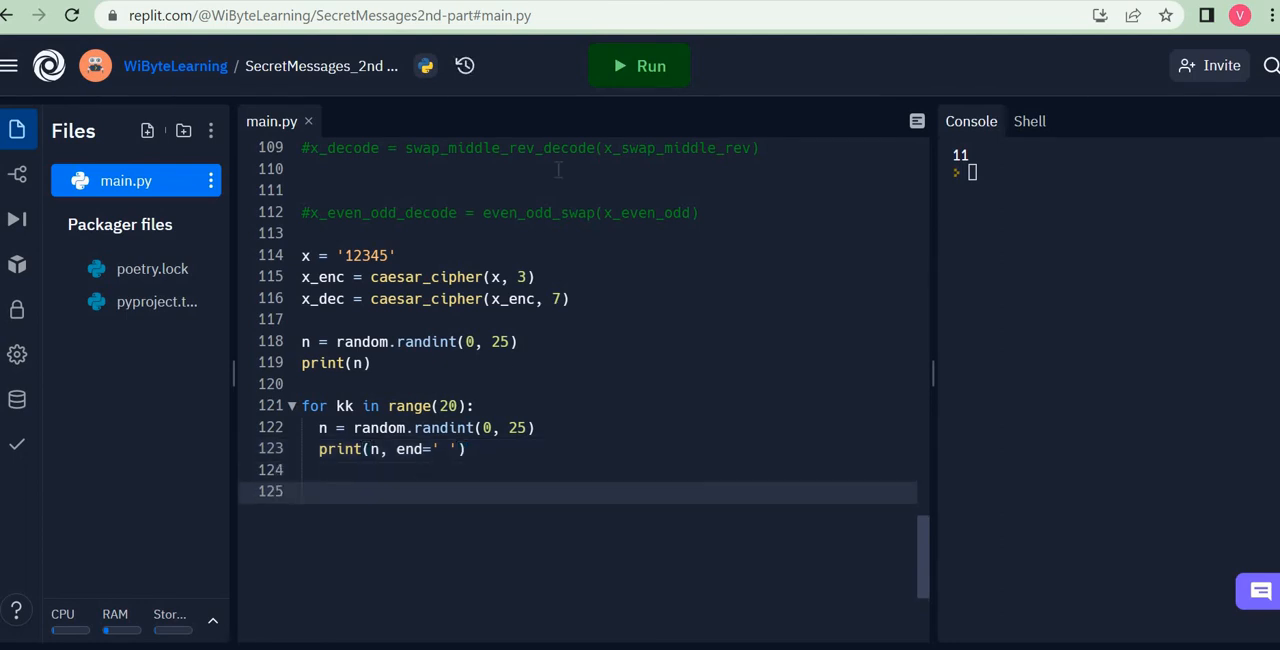
# Run the script repeatedly so each run prints a fresh row of 20 random numbers 0–25.
pyautogui.click(638, 66)
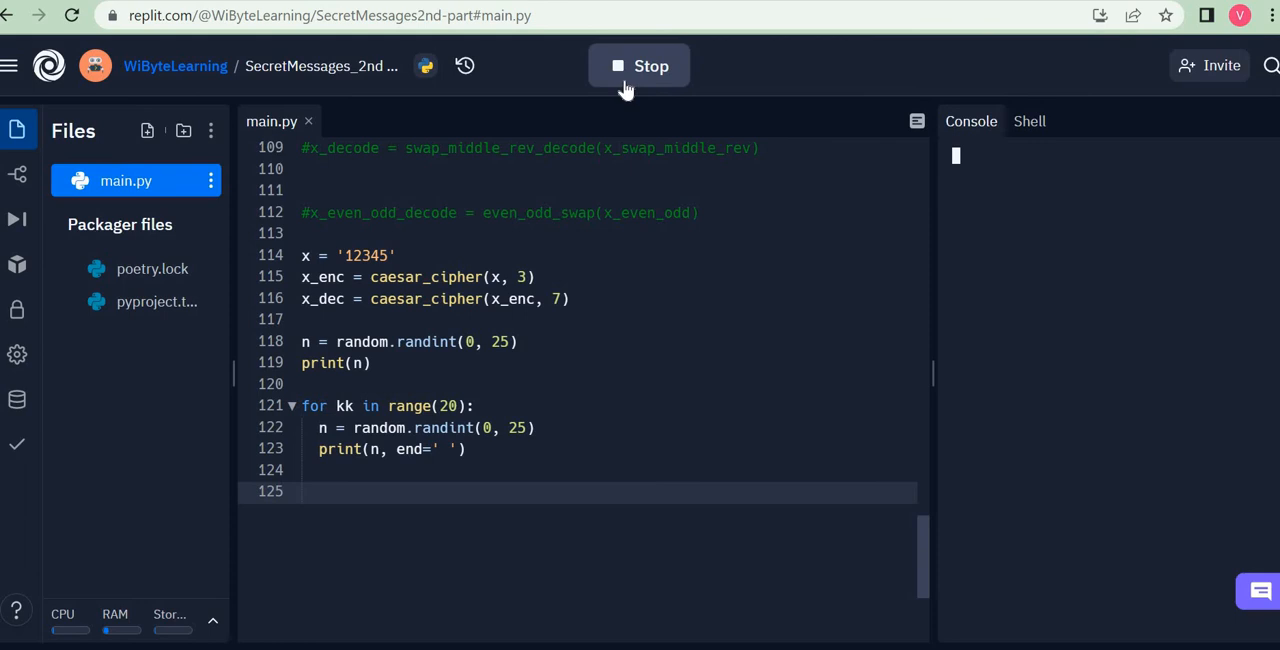
pyautogui.click(640, 66)
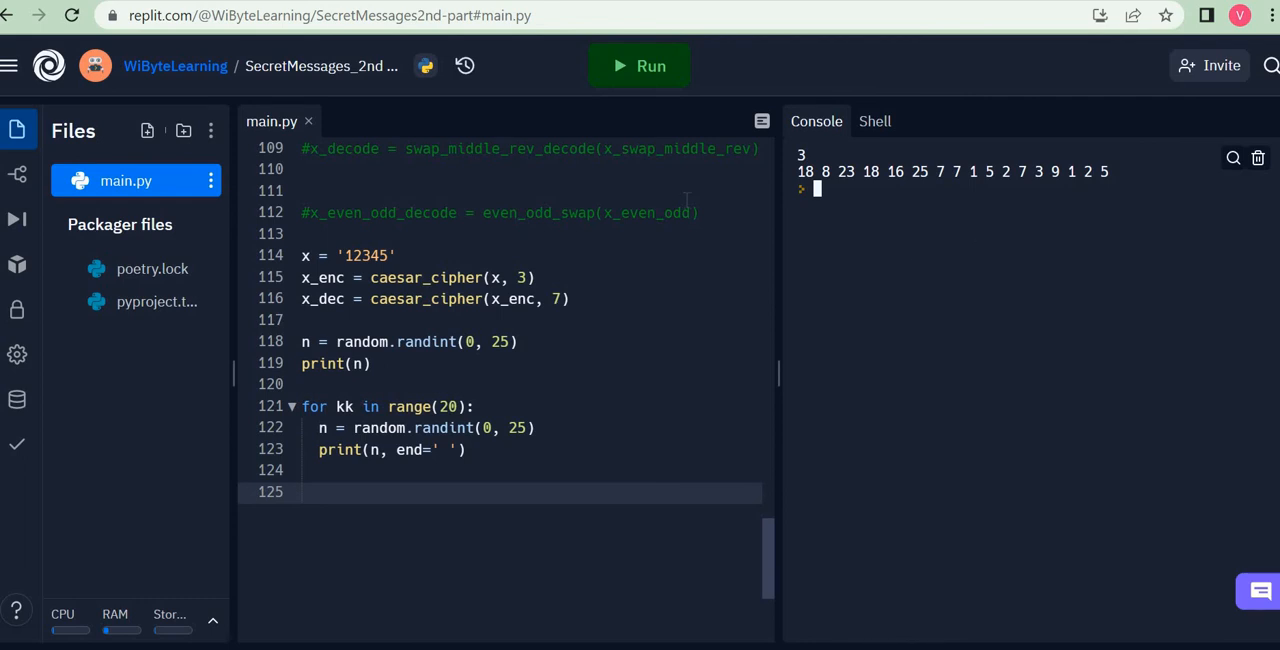
pyautogui.click(640, 66)
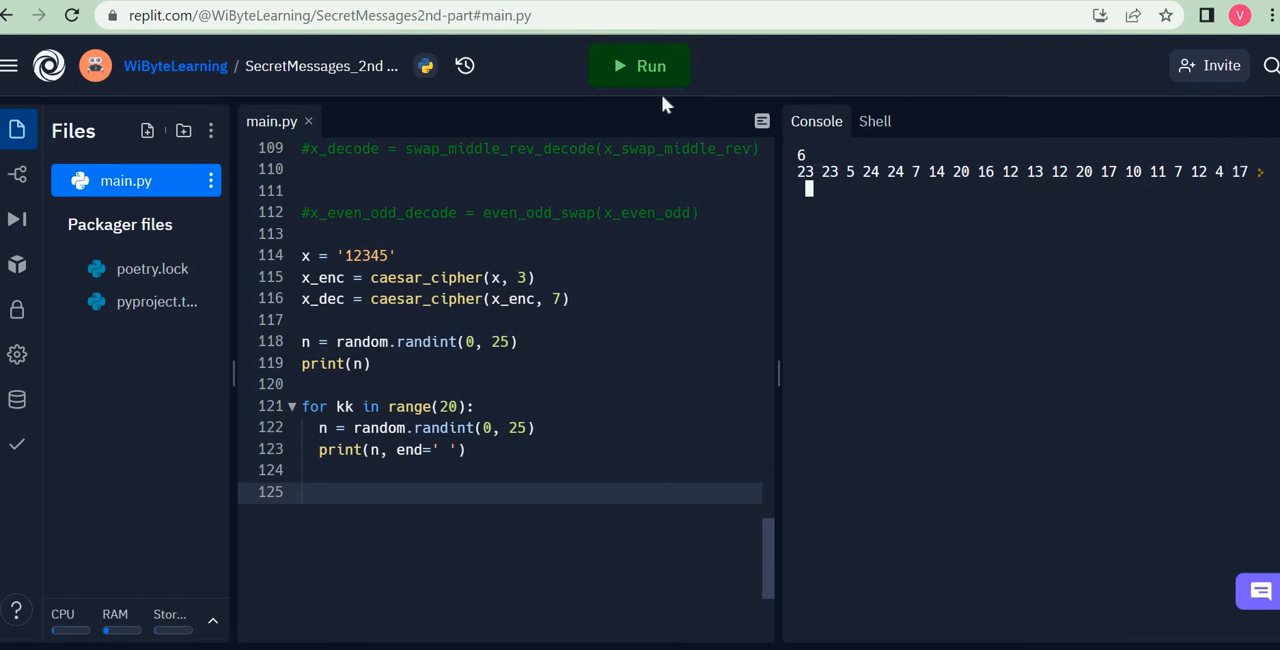
pyautogui.click(638, 66)
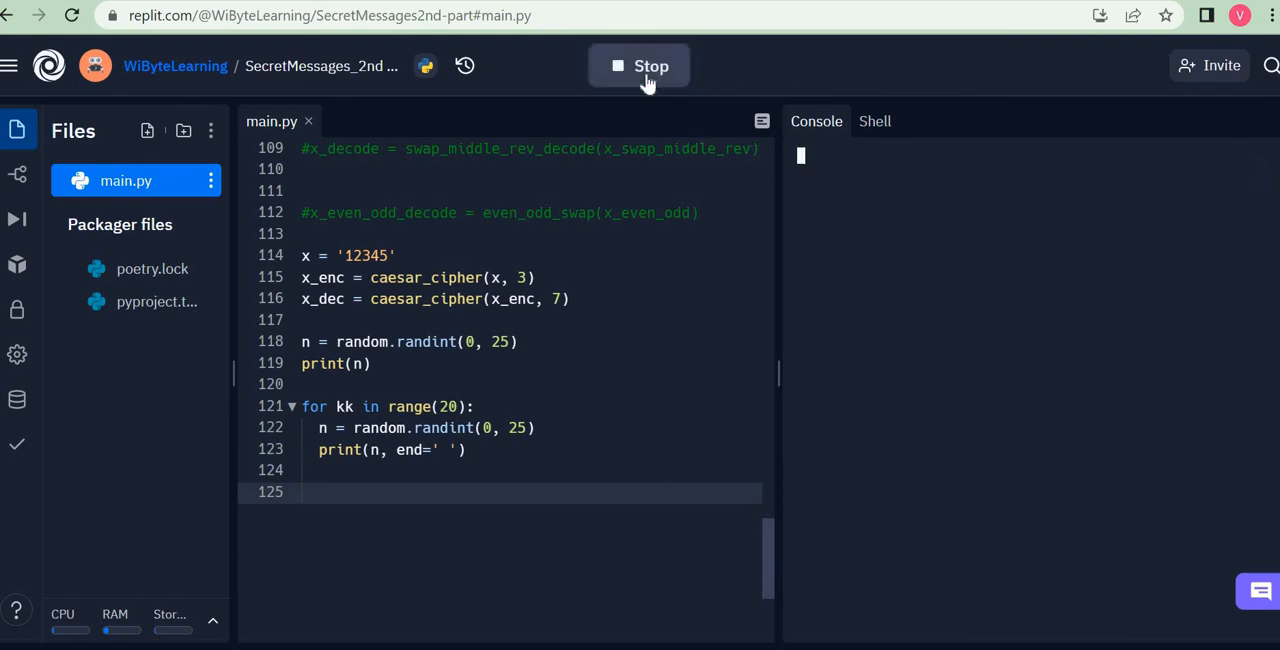
pyautogui.click(640, 66)
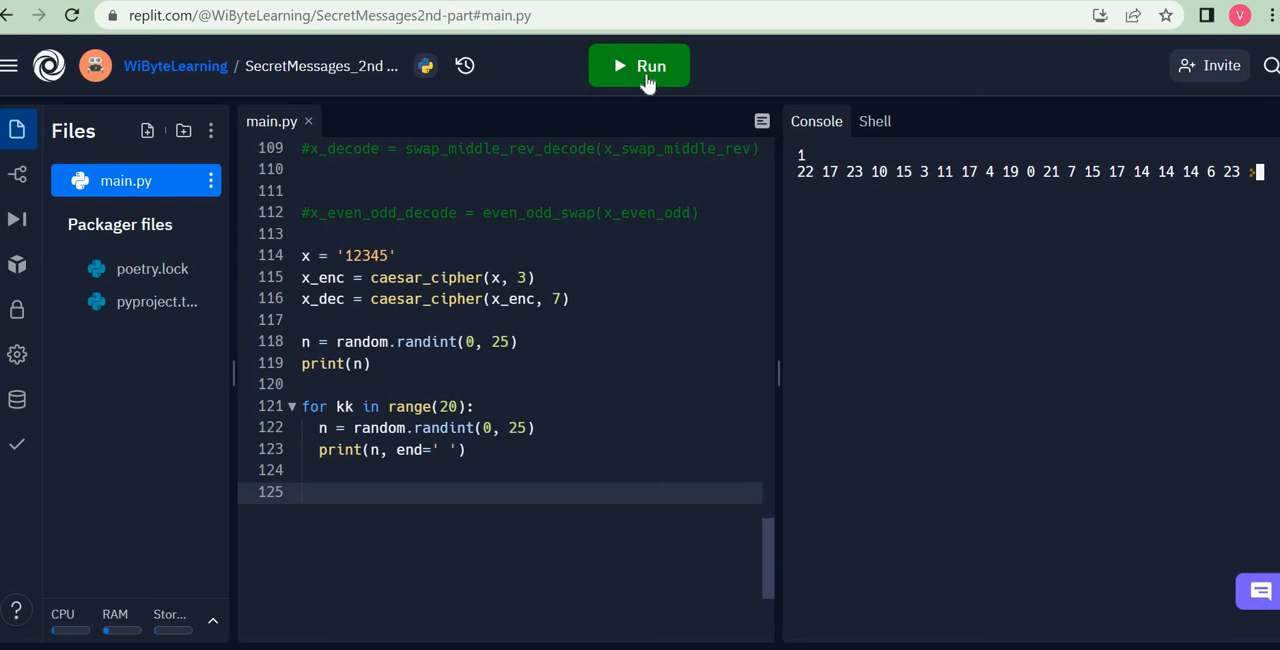
pyautogui.click(638, 66)
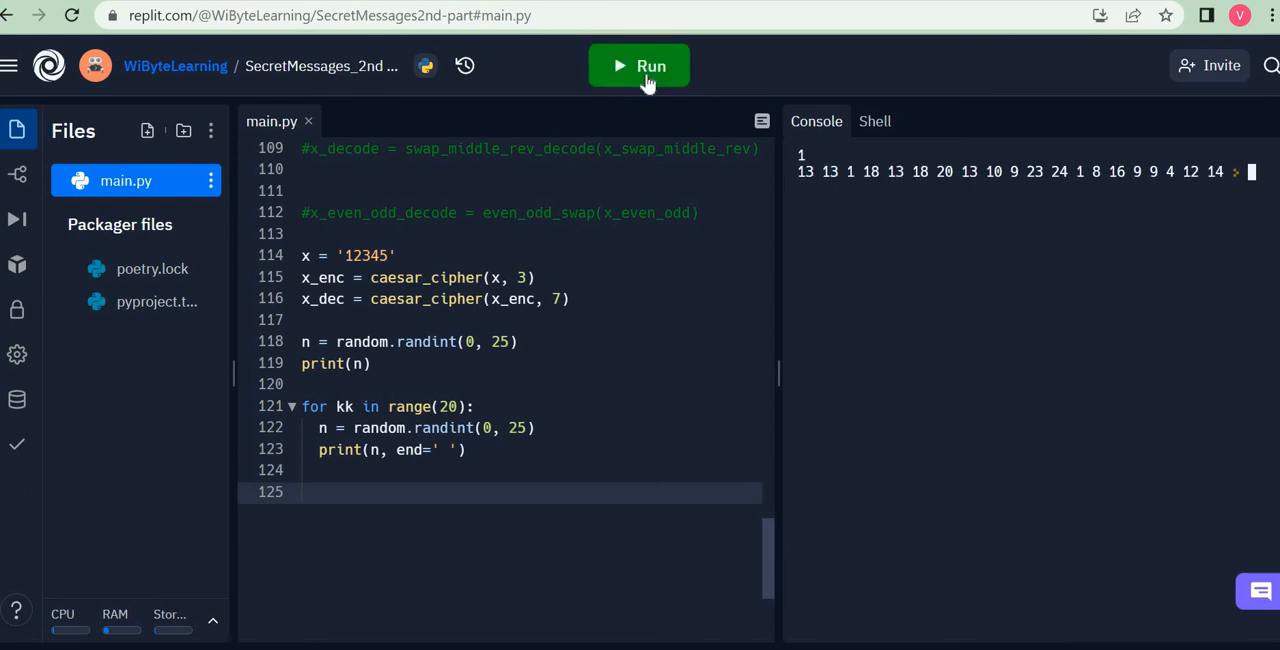
pyautogui.click(640, 66)
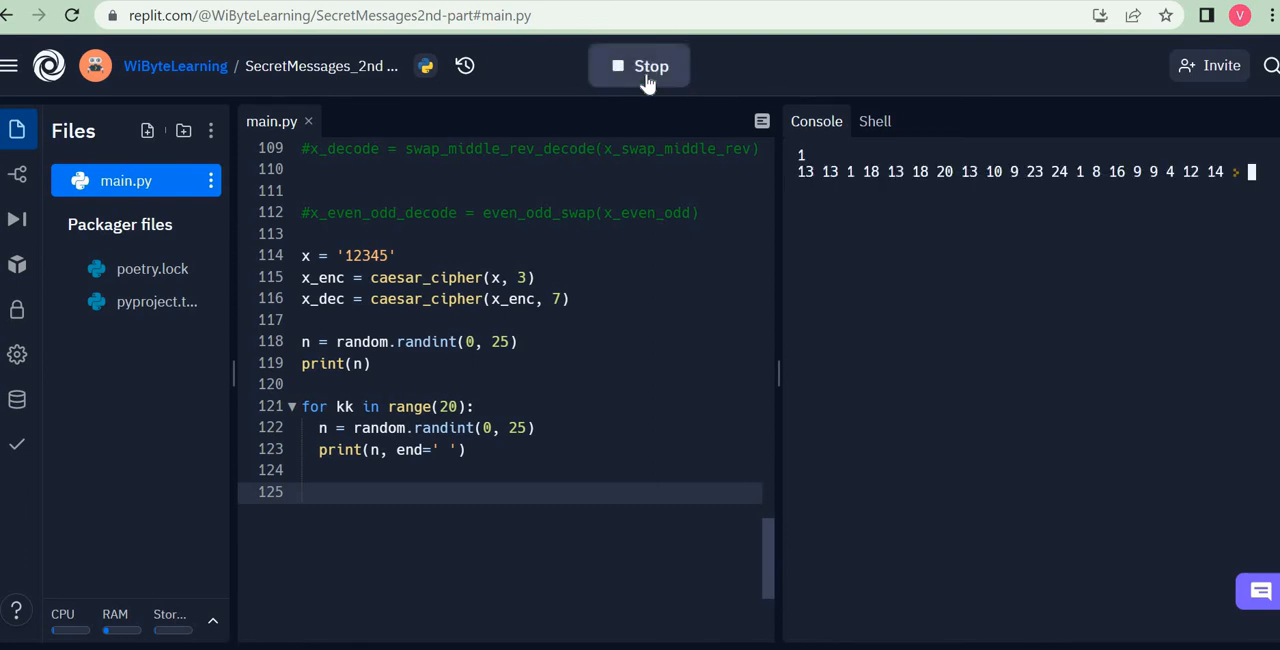
pyautogui.click(640, 66)
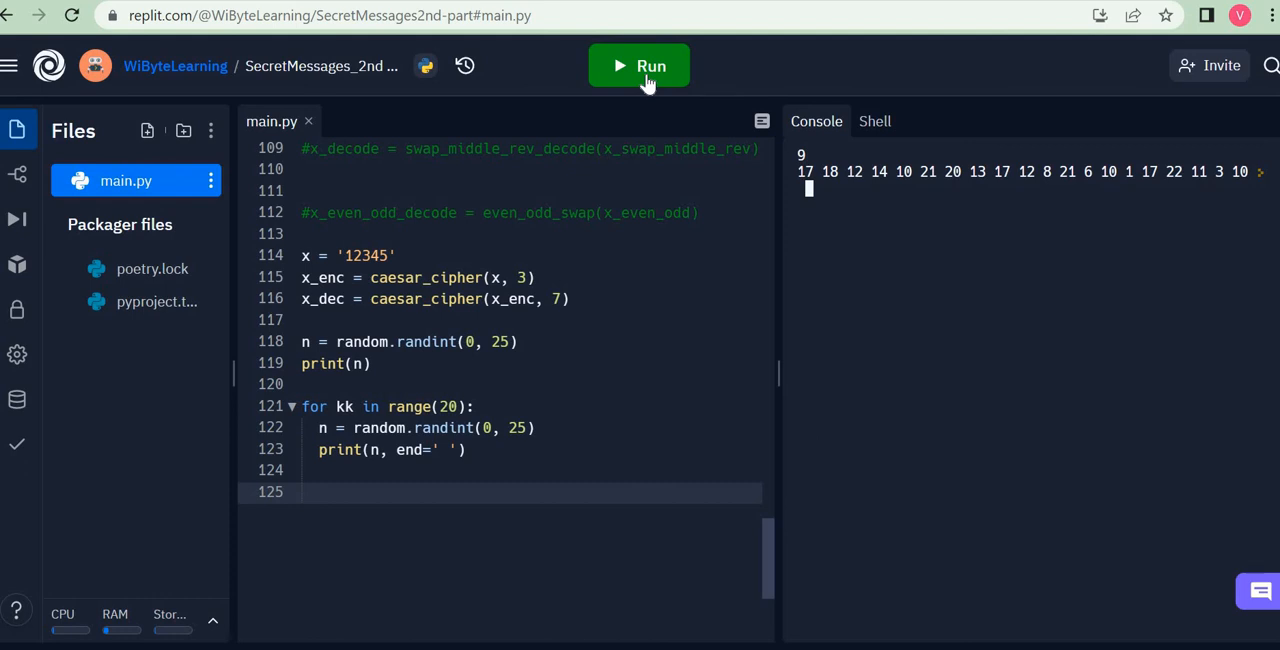
pyautogui.click(640, 66)
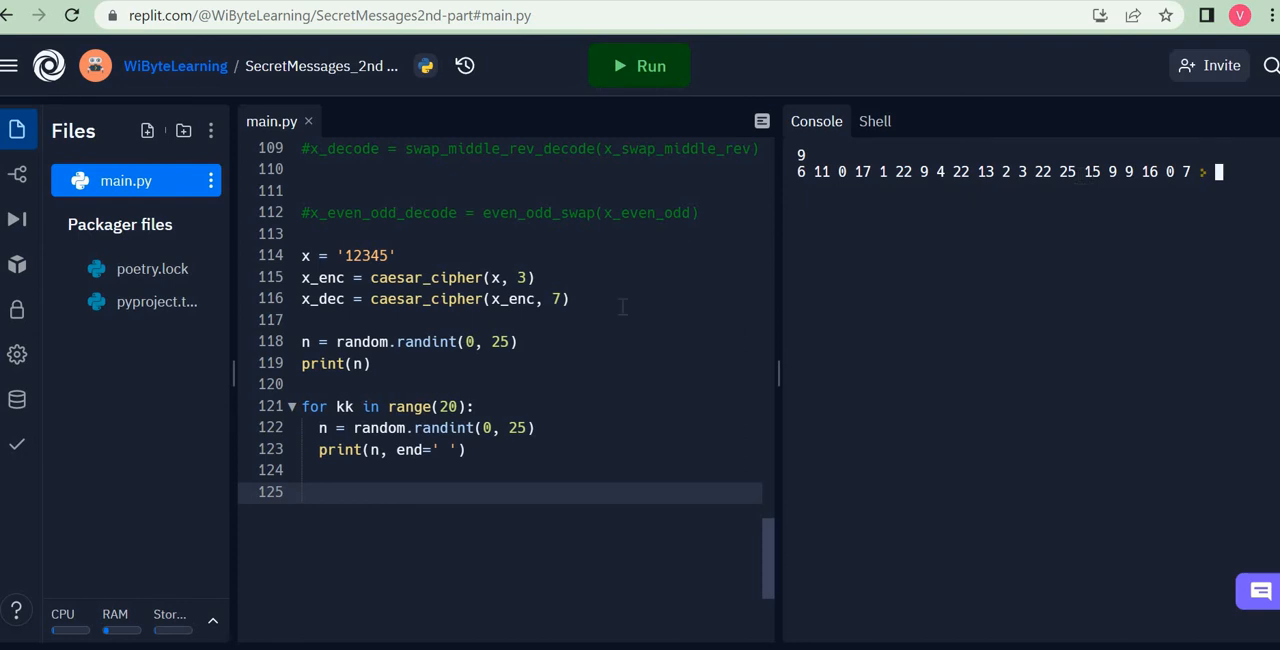
pyautogui.moveTo(604, 410)
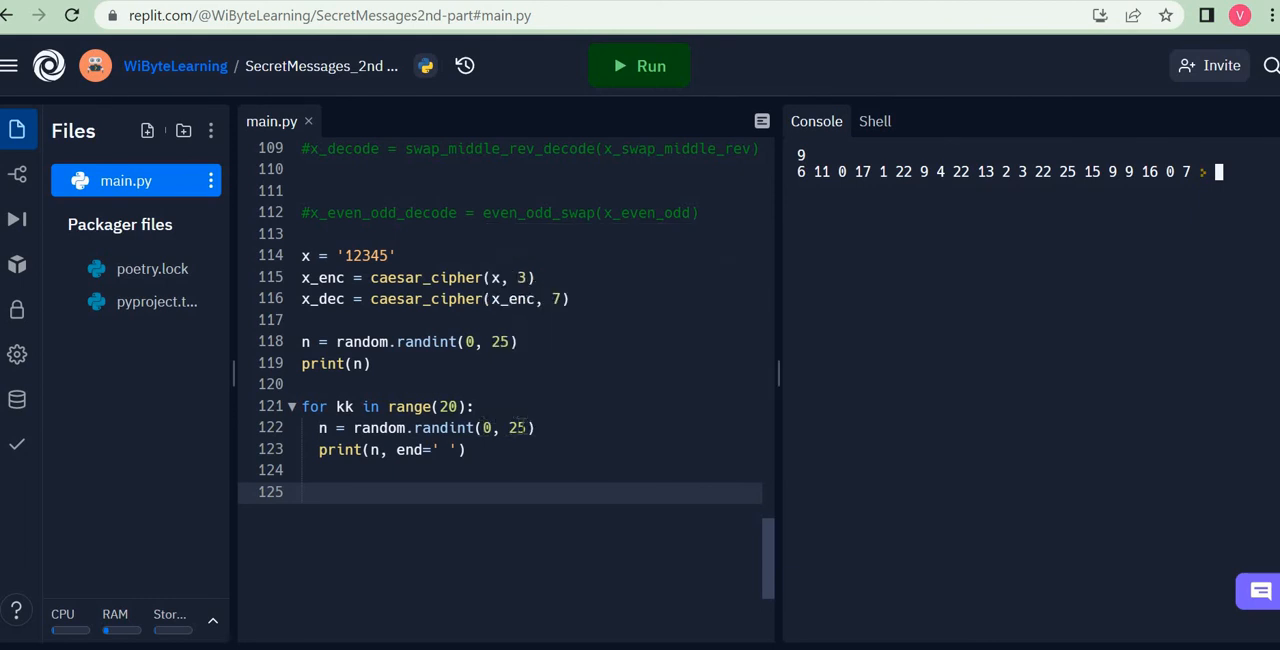
pyautogui.moveTo(608, 408)
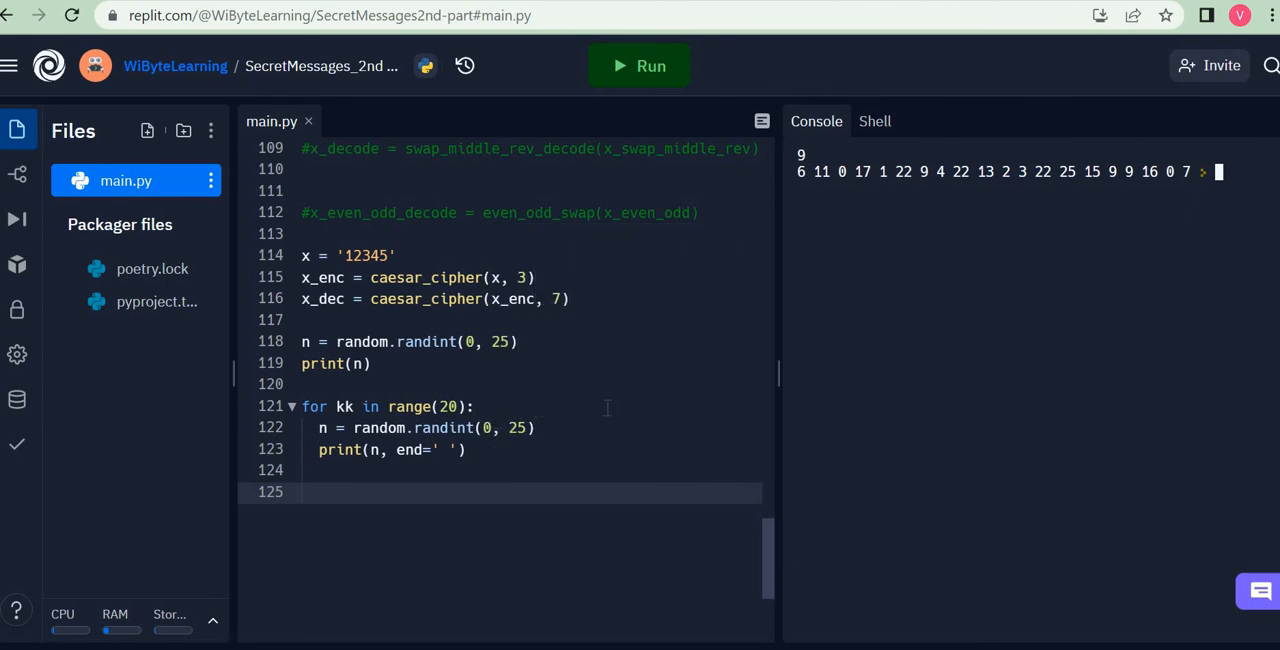